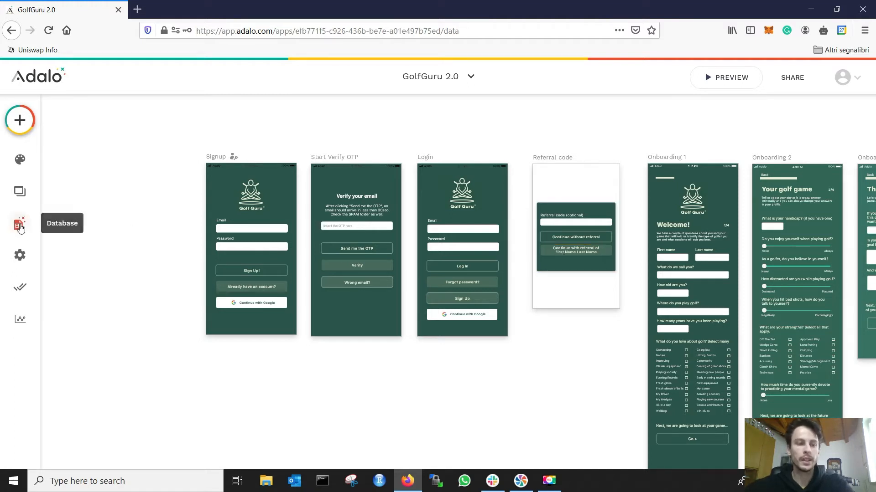
- Show the Users collection's referral properties: My referral code, Referral code used, Referral used
{"action": "left_click", "coordinate": [20, 224]}
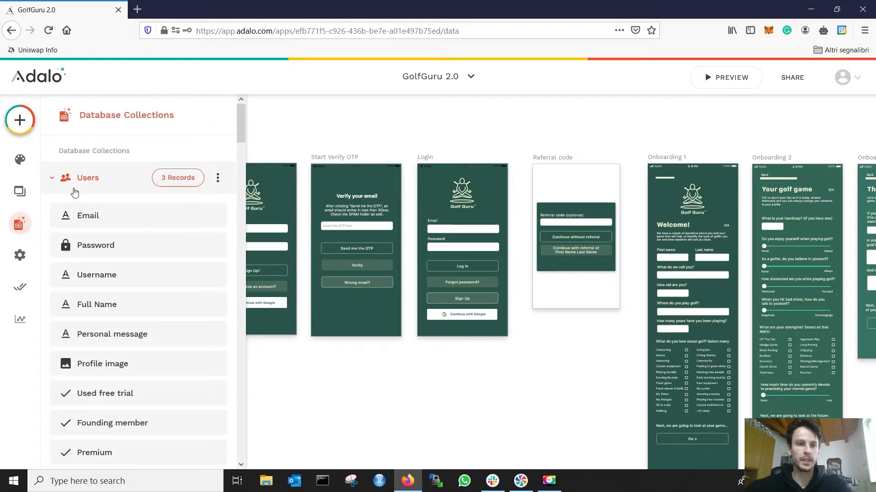
{"action": "scroll", "scroll_direction": "down", "scroll_amount": 3}
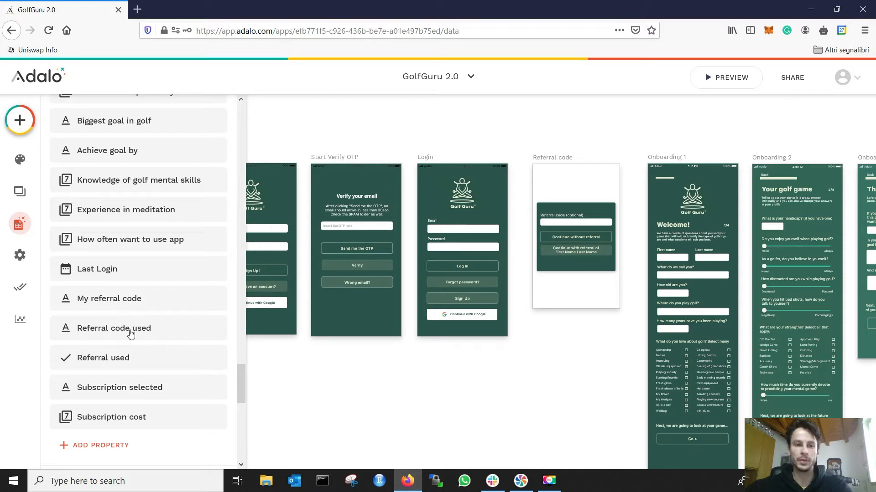
{"action": "mouse_move", "coordinate": [118, 369]}
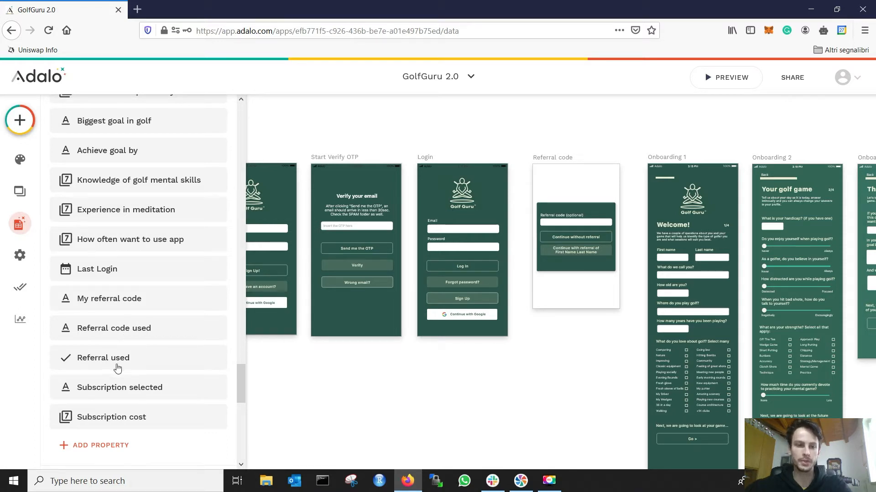
{"action": "mouse_move", "coordinate": [83, 306]}
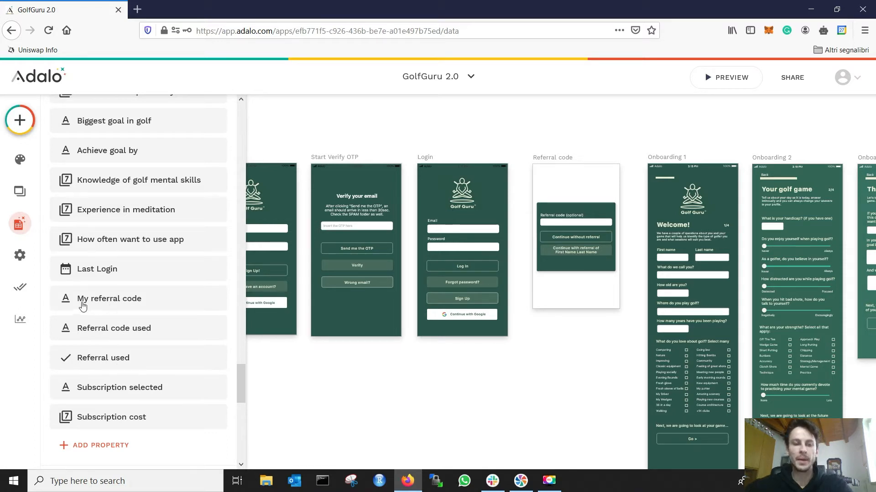
{"action": "mouse_move", "coordinate": [121, 300]}
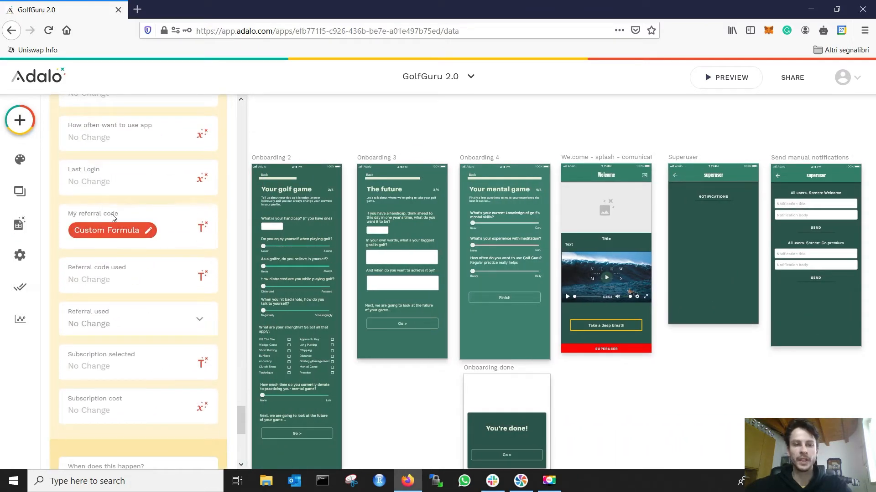
- Finish the Update User action setting My referral code by formula only when it is empty
{"action": "scroll", "scroll_direction": "down", "scroll_amount": 3}
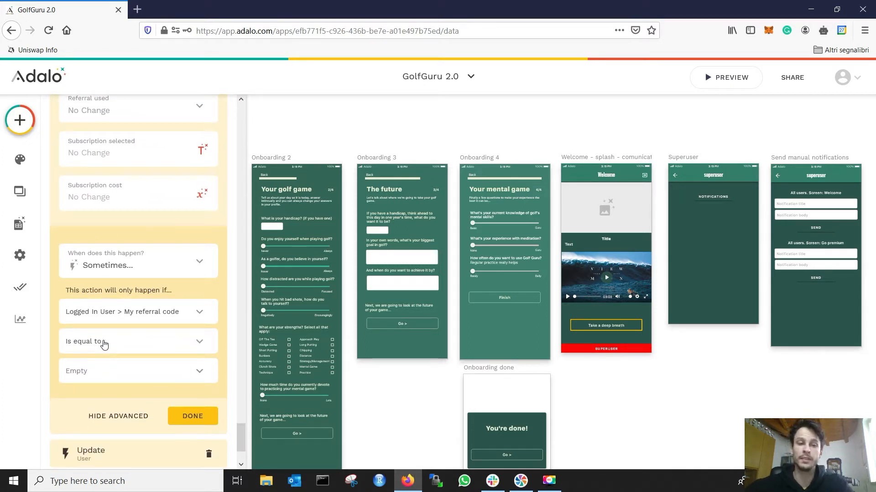
{"action": "left_click", "coordinate": [192, 416]}
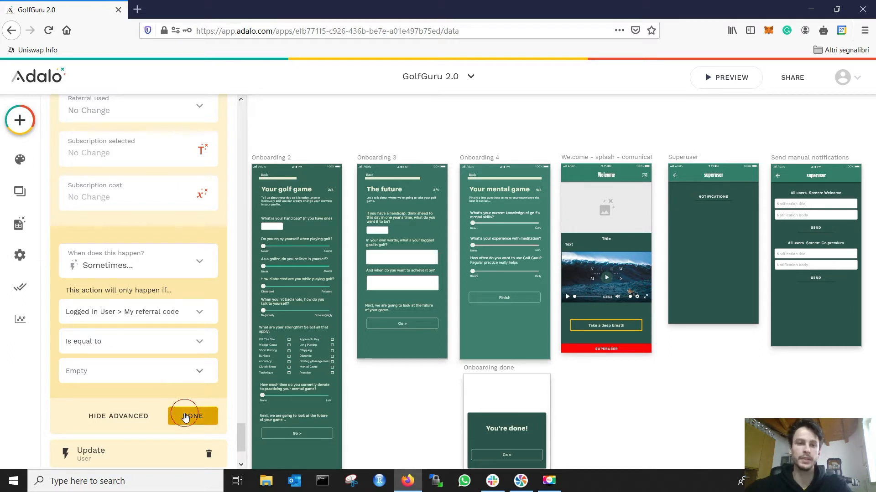
{"action": "left_click", "coordinate": [20, 223]}
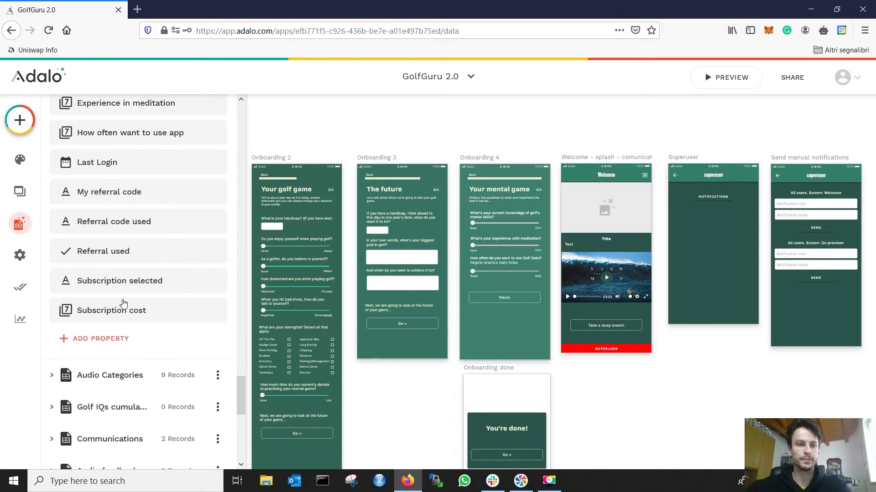
{"action": "mouse_move", "coordinate": [142, 228]}
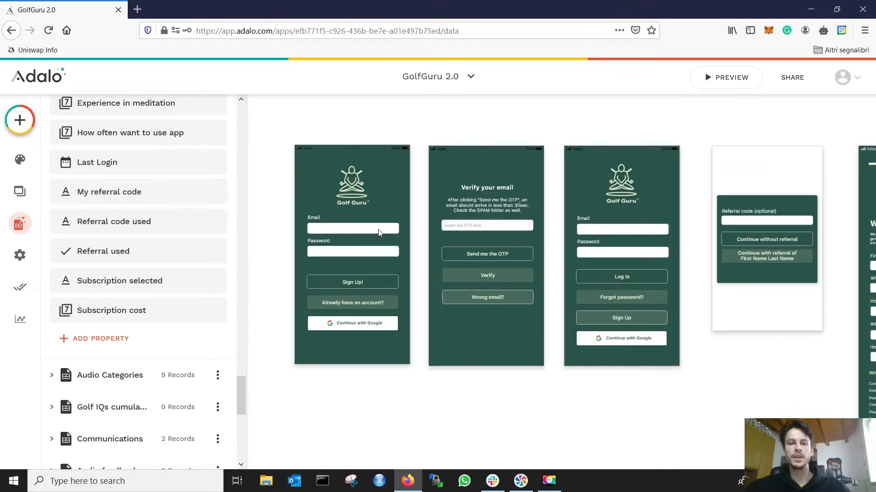
- Bring the Referral code screen with its two continue buttons into close view
{"action": "left_click", "coordinate": [622, 229]}
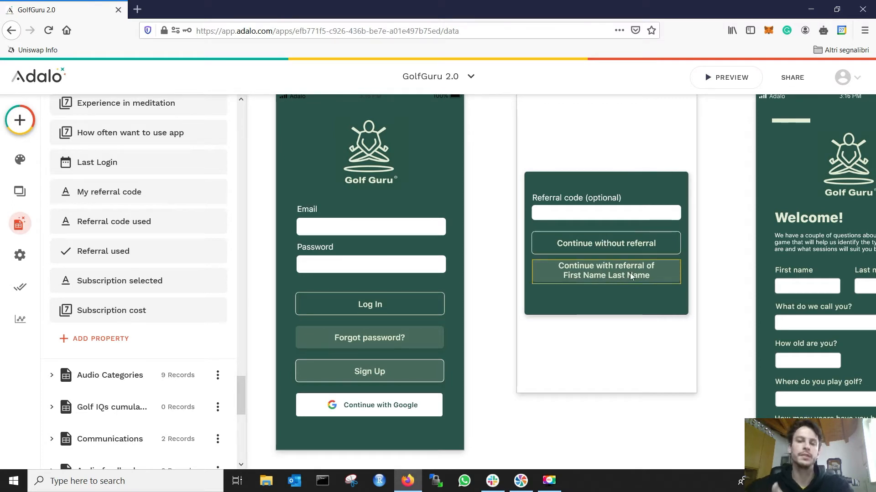
- Check Continue without referral's empty-Referral visibility rule and List 13's My referral code filters
{"action": "left_click", "coordinate": [605, 243]}
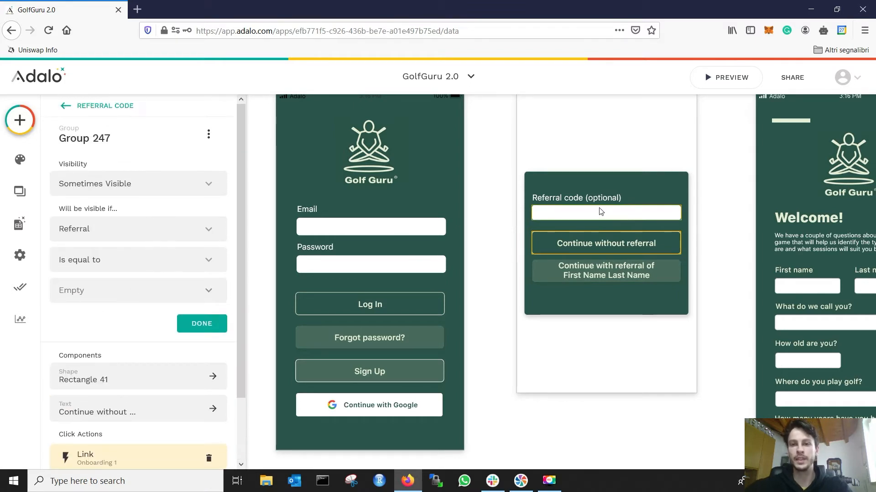
{"action": "mouse_move", "coordinate": [561, 230]}
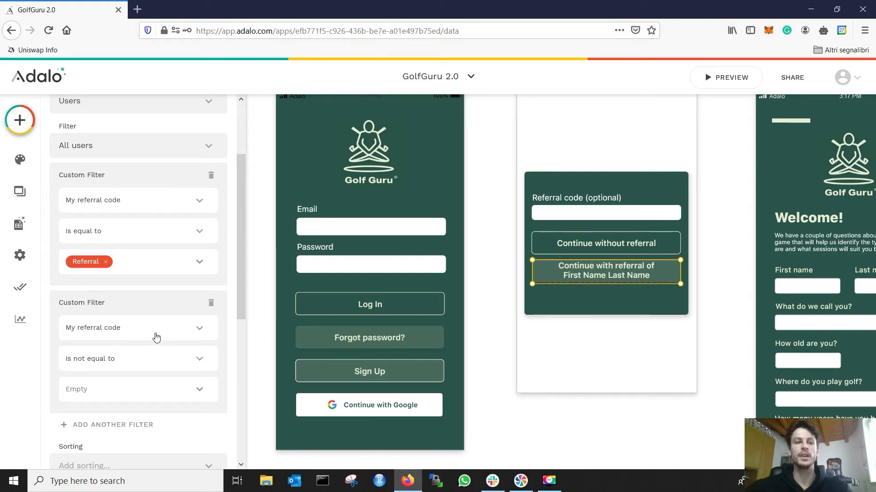
{"action": "mouse_move", "coordinate": [95, 330]}
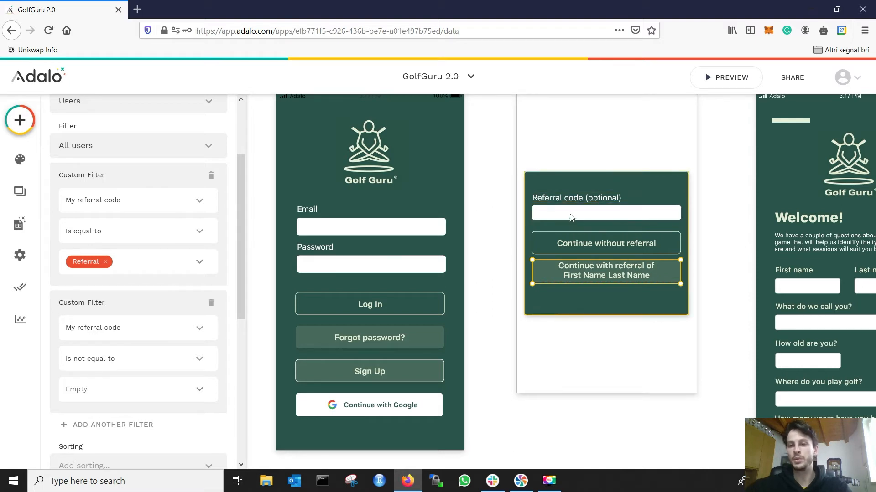
{"action": "left_click", "coordinate": [606, 213]}
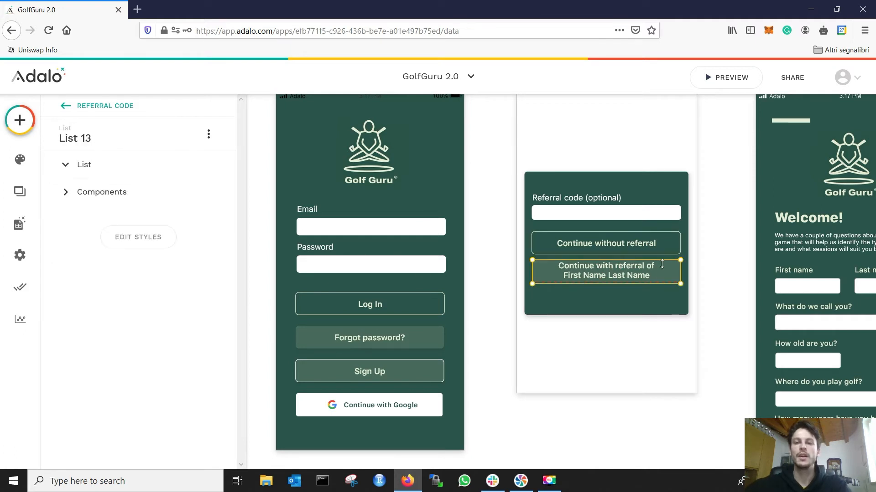
- Give Group 249 Update User actions conditioned on Premium false and true, then review the Referral field
{"action": "left_click", "coordinate": [605, 270]}
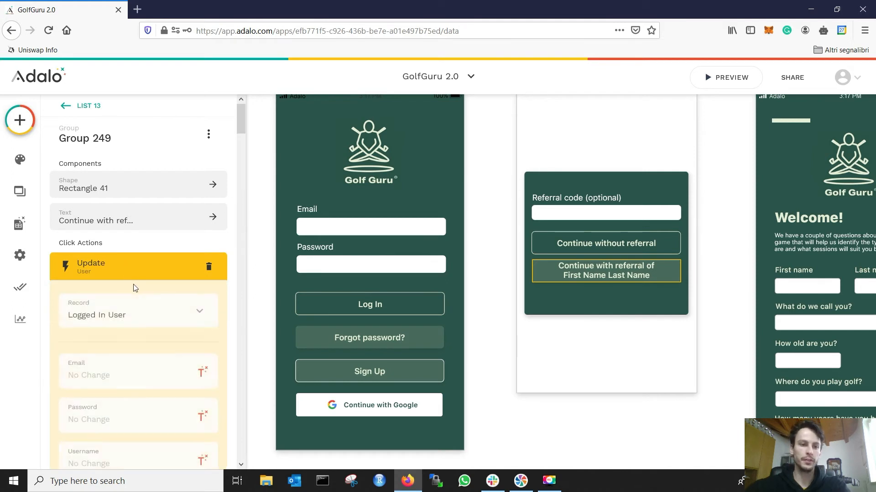
{"action": "scroll", "scroll_direction": "down", "scroll_amount": 3}
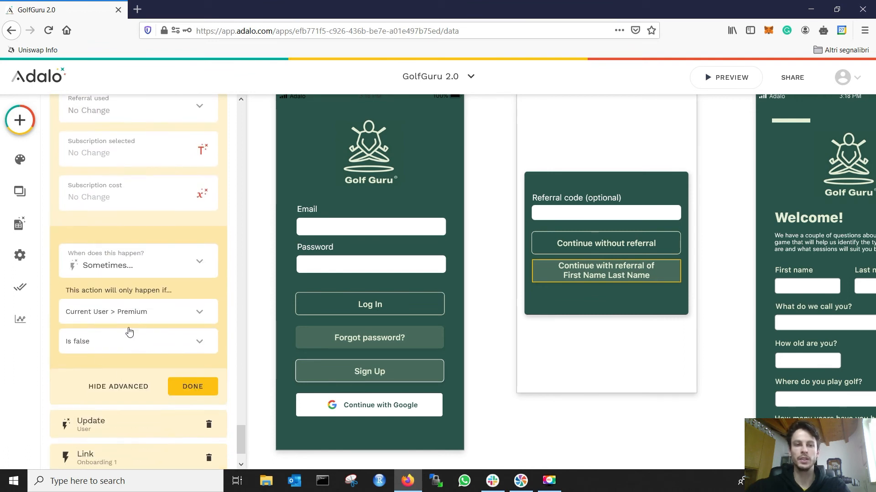
{"action": "mouse_move", "coordinate": [150, 311]}
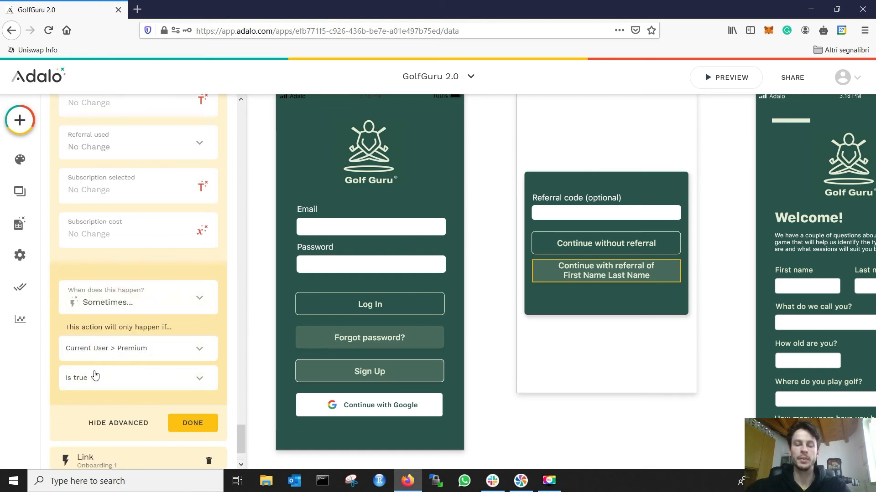
{"action": "left_click", "coordinate": [192, 422]}
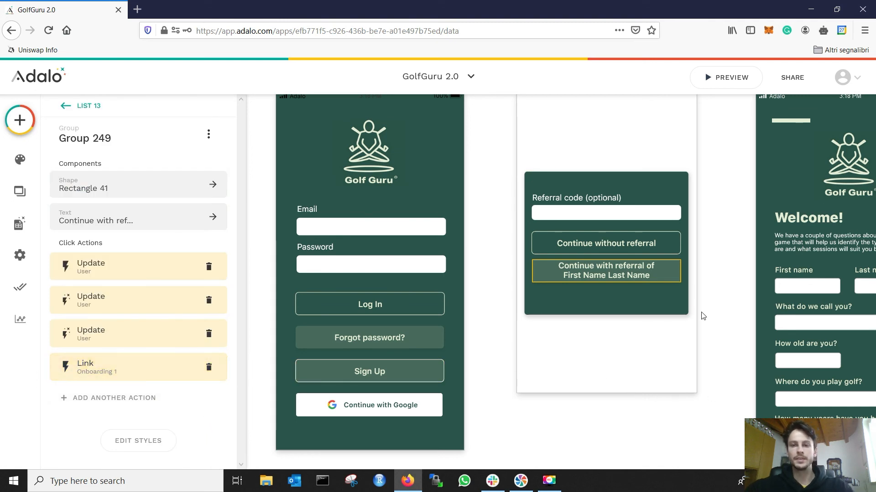
{"action": "left_click", "coordinate": [605, 212]}
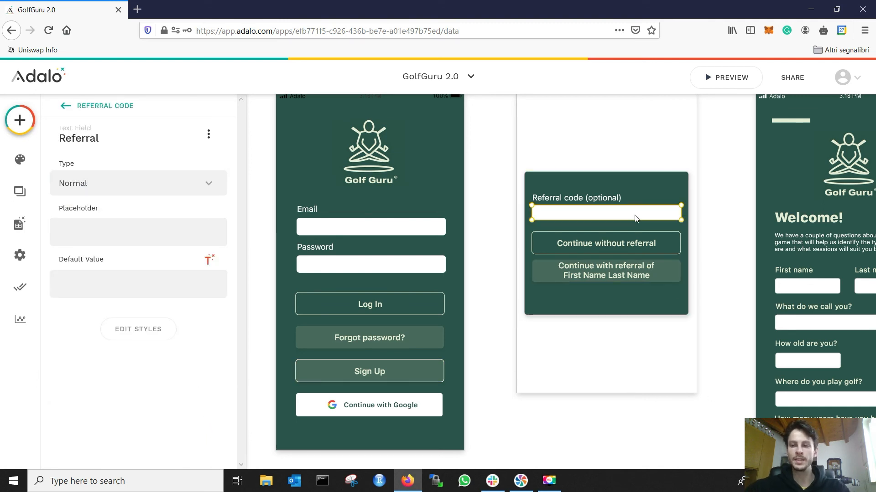